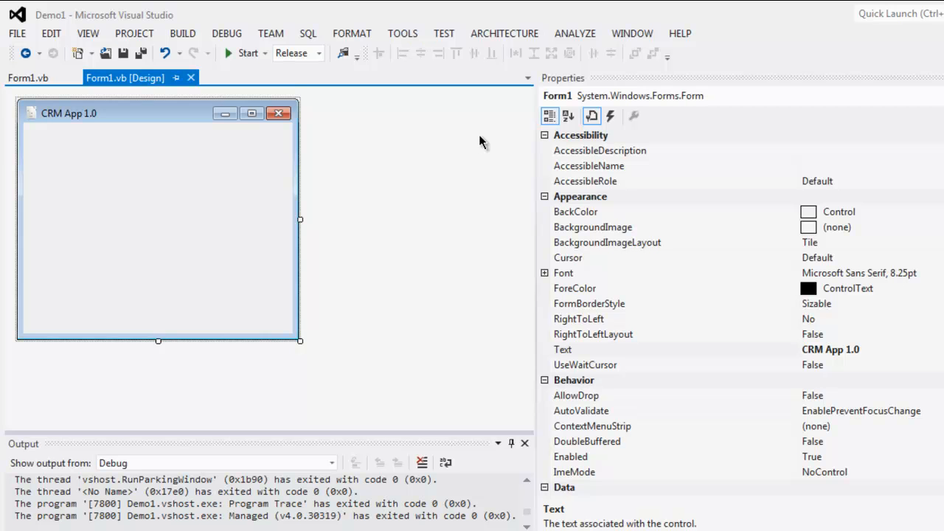
Show the Toolbox and place three CheckBox controls stacked on the CRM App 1.0 form.
left_click(89, 32)
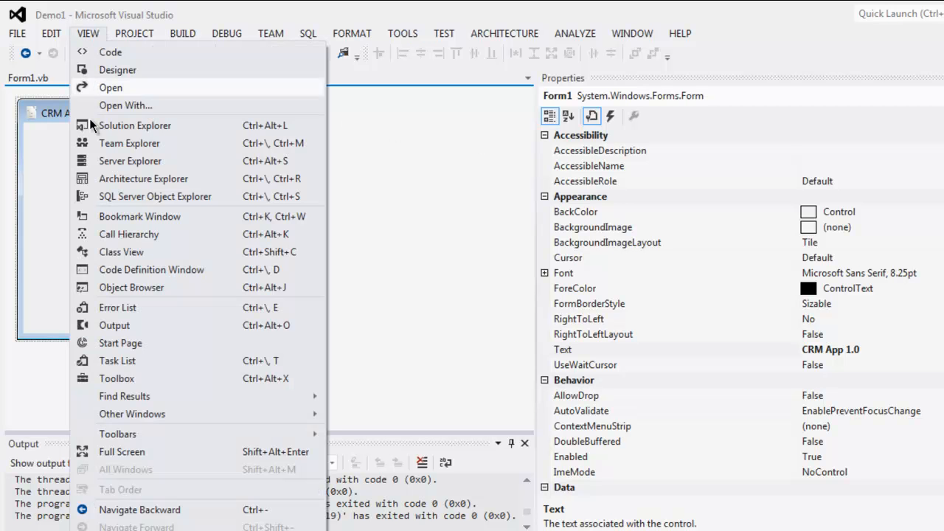
left_click(115, 377)
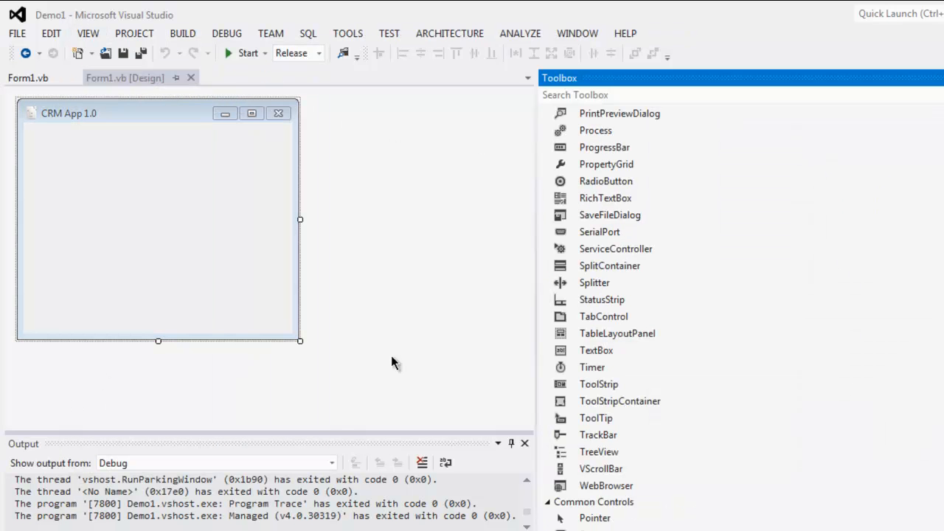
mouse_move(760, 236)
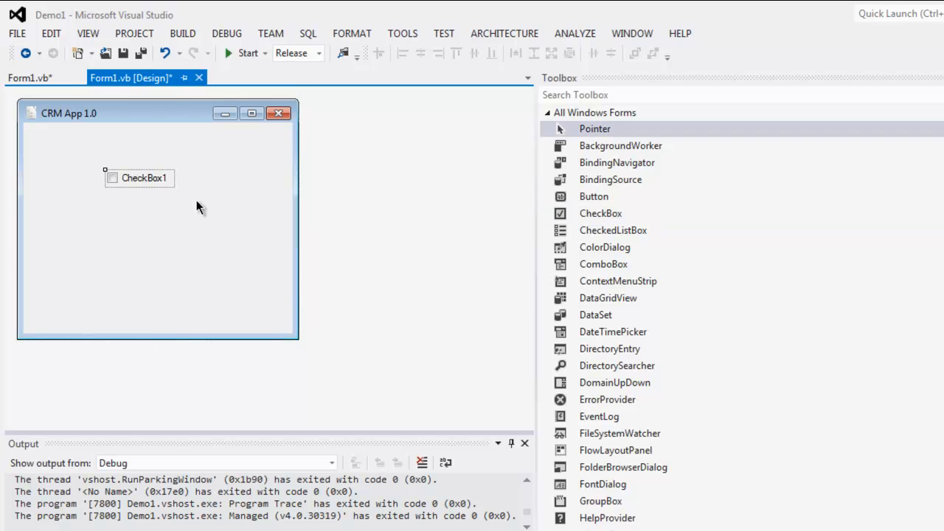
left_click(600, 212)
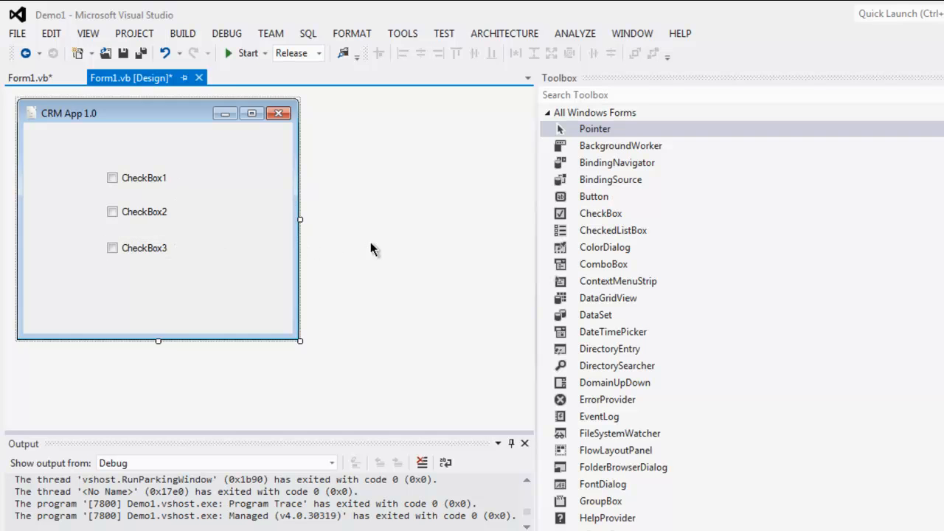
mouse_move(410, 245)
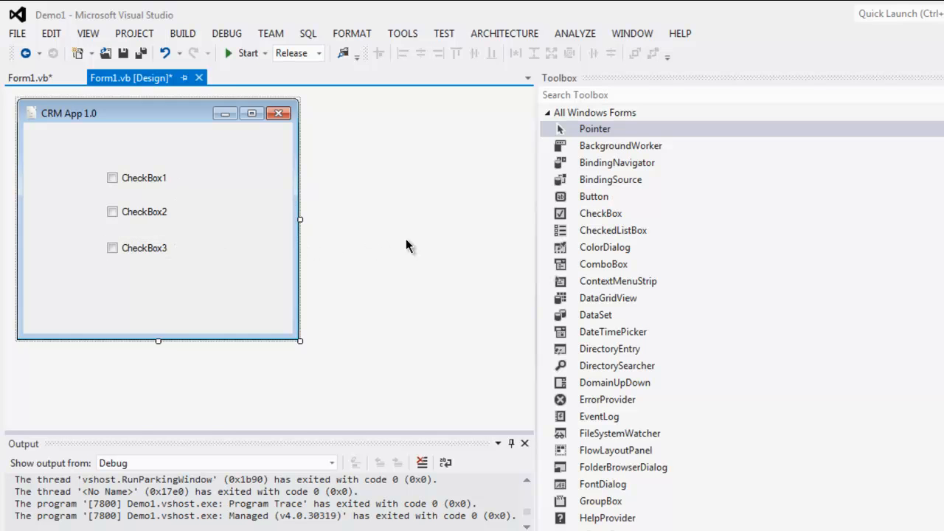
mouse_move(151, 179)
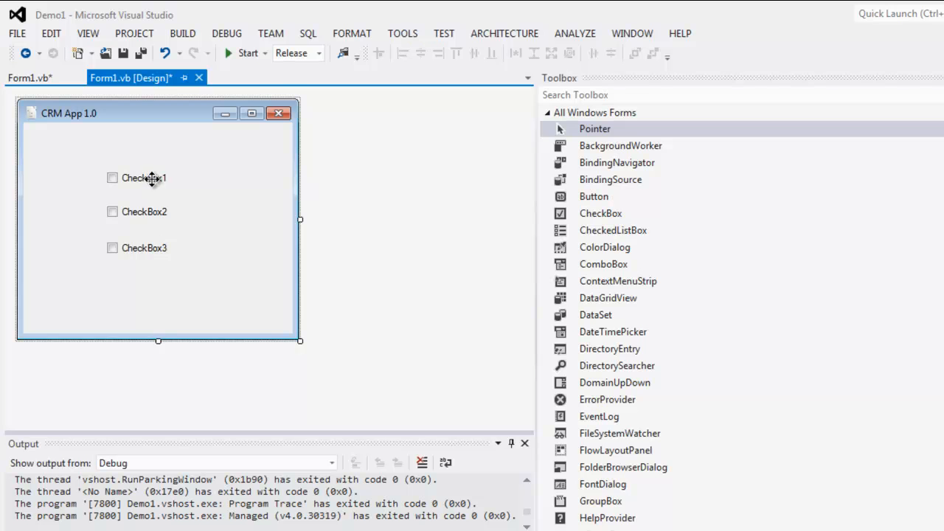
Set the checkboxes' Text properties to Blue, Red and Green via the Properties panel.
right_click(144, 177)
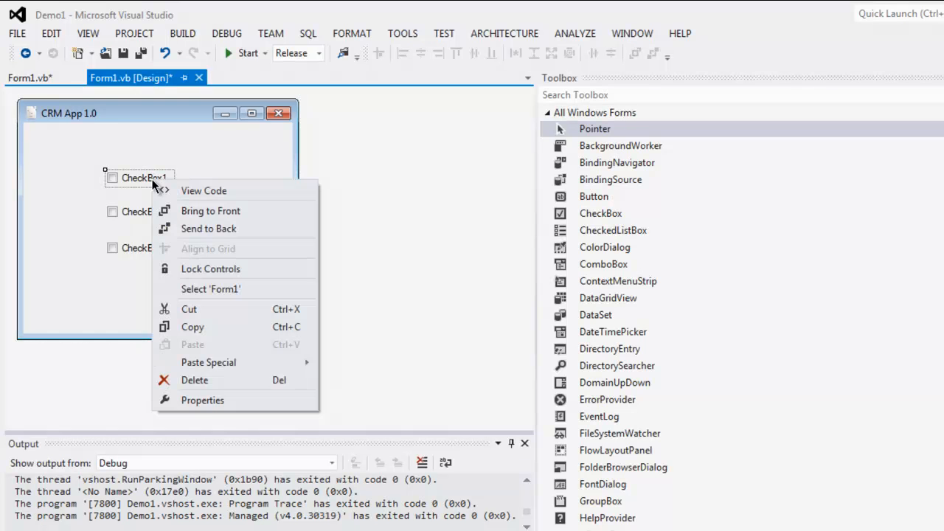
left_click(202, 400)
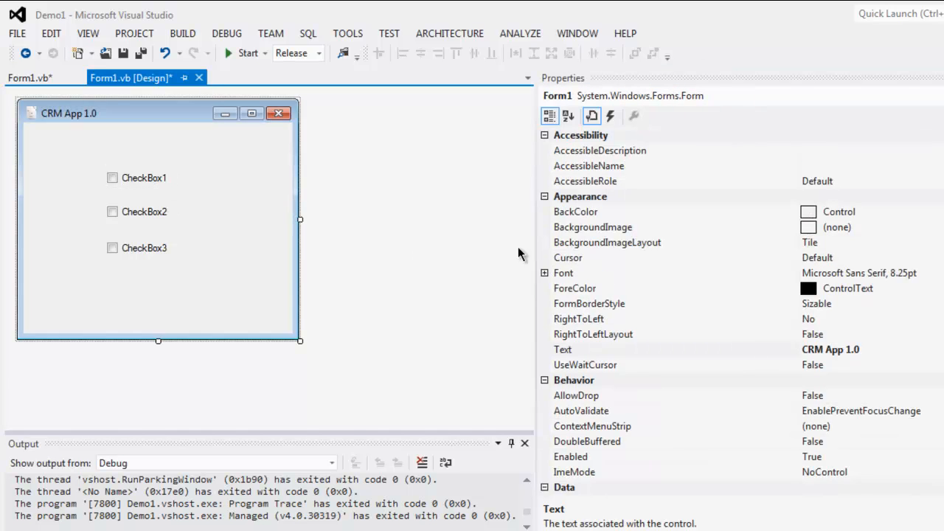
left_click(144, 177)
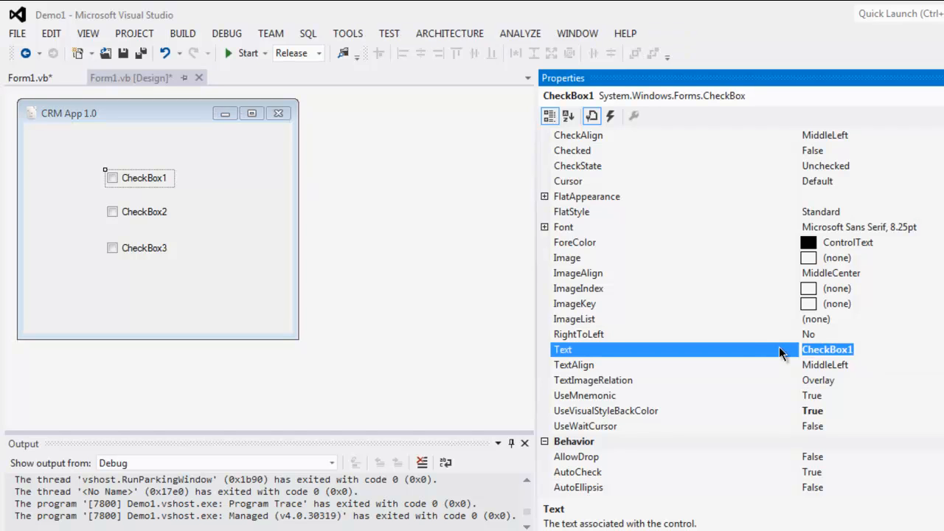
type("Blue")
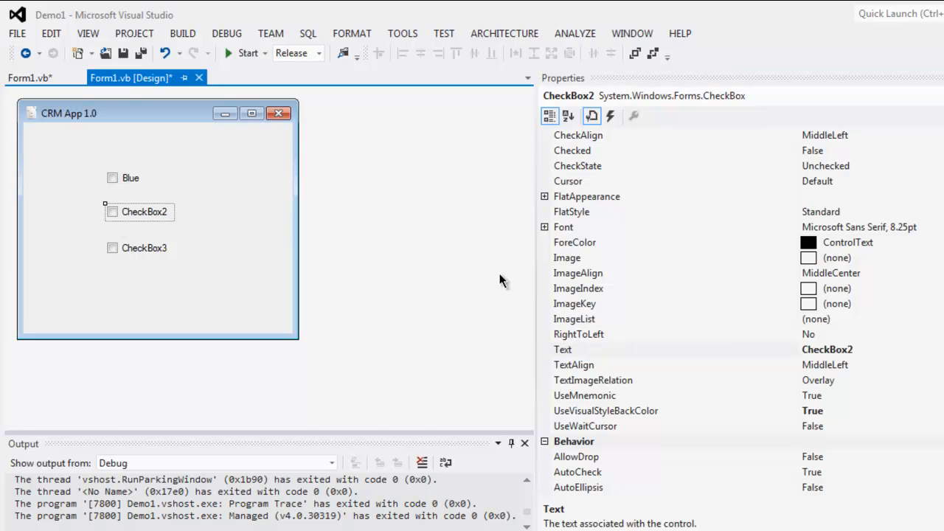
left_click(782, 348)
type("Red")
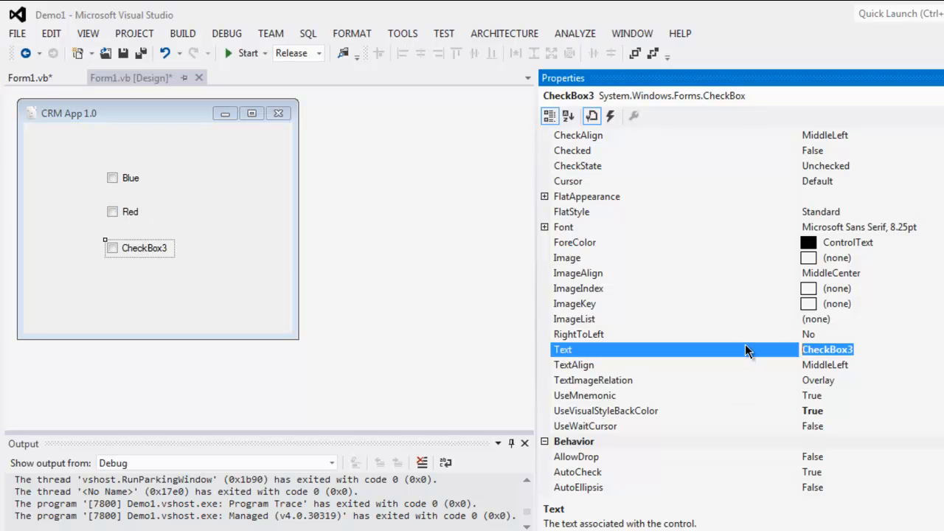
type("Green")
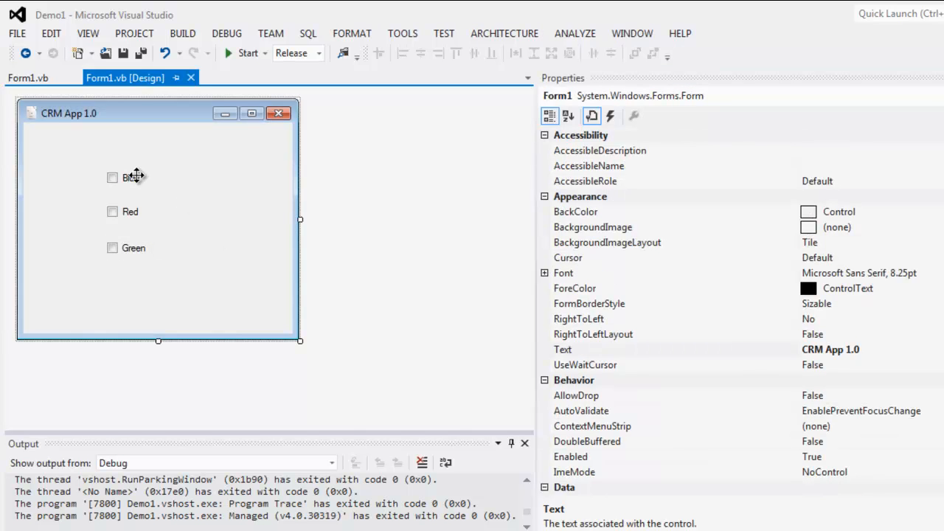
mouse_move(125, 213)
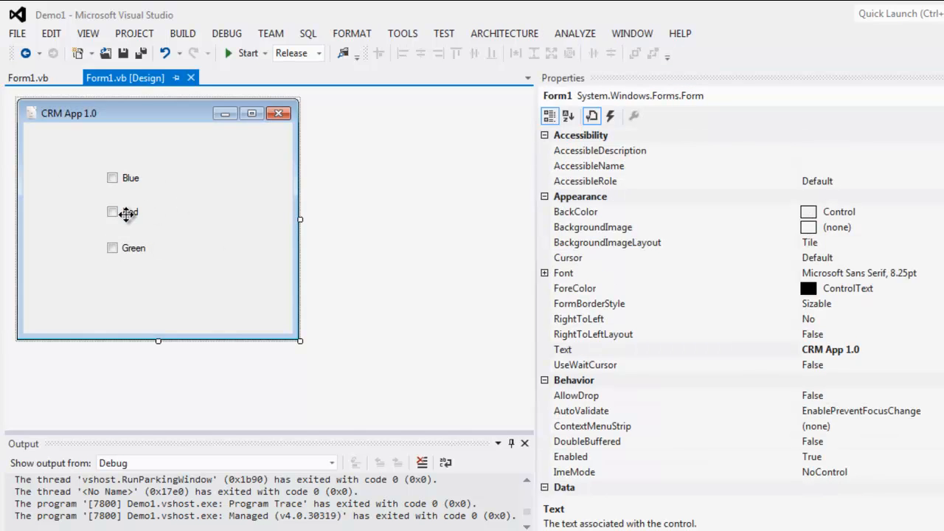
mouse_move(103, 293)
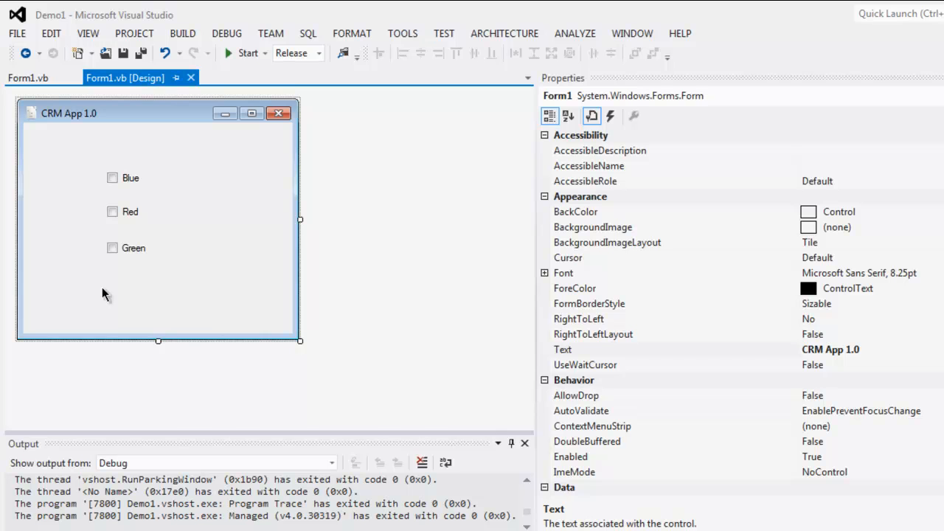
mouse_move(124, 310)
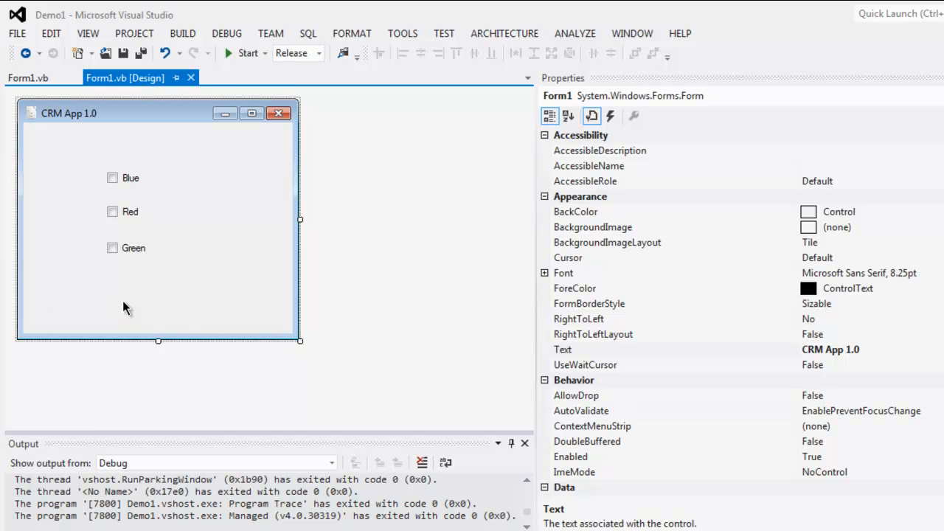
mouse_move(162, 245)
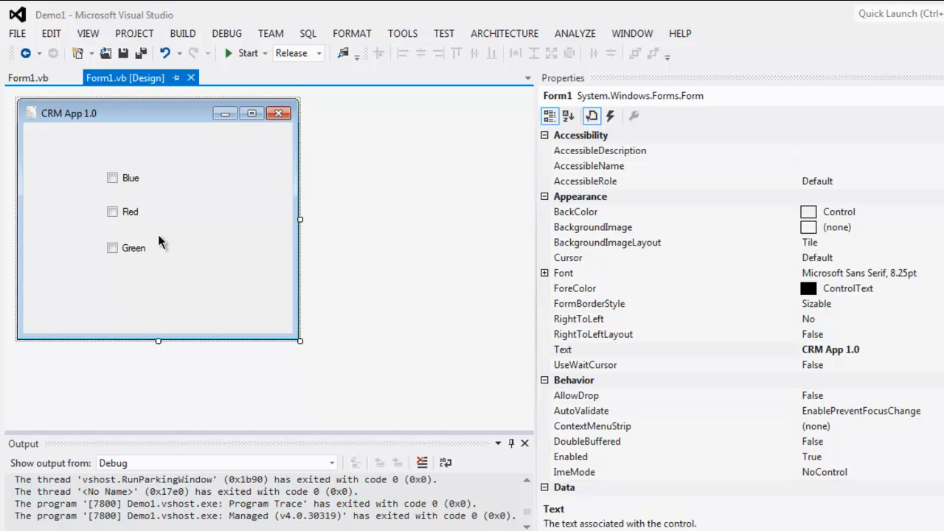
mouse_move(214, 131)
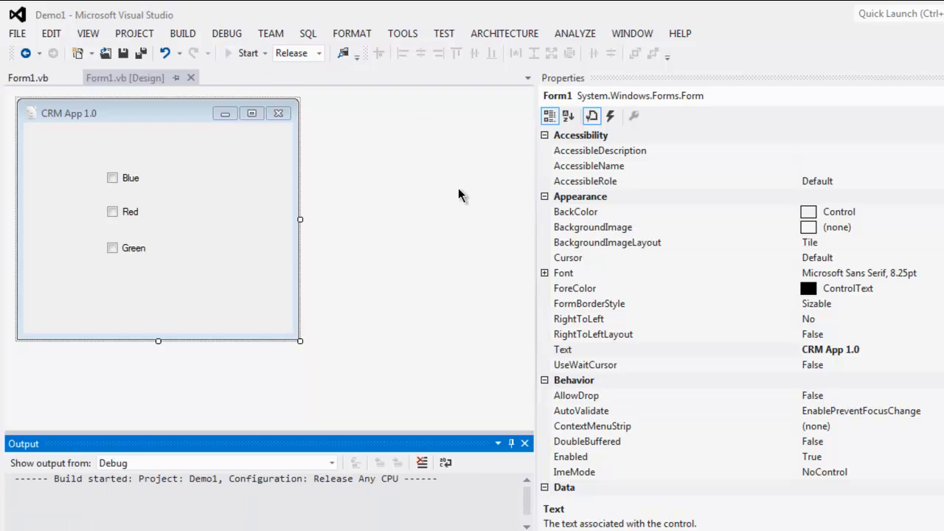
Start the app, toggle the Blue and Red checkboxes, then close the CRM App 1.0 window.
left_click(248, 53)
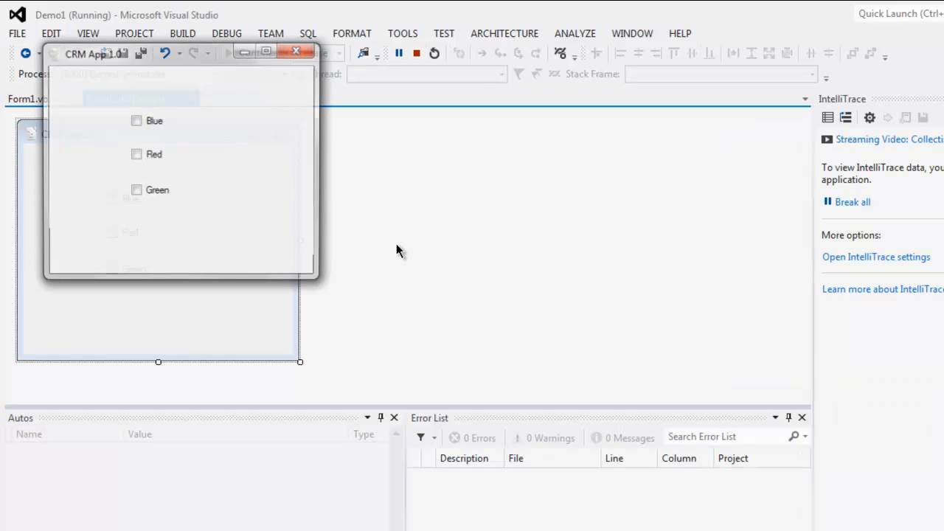
left_click(440, 261)
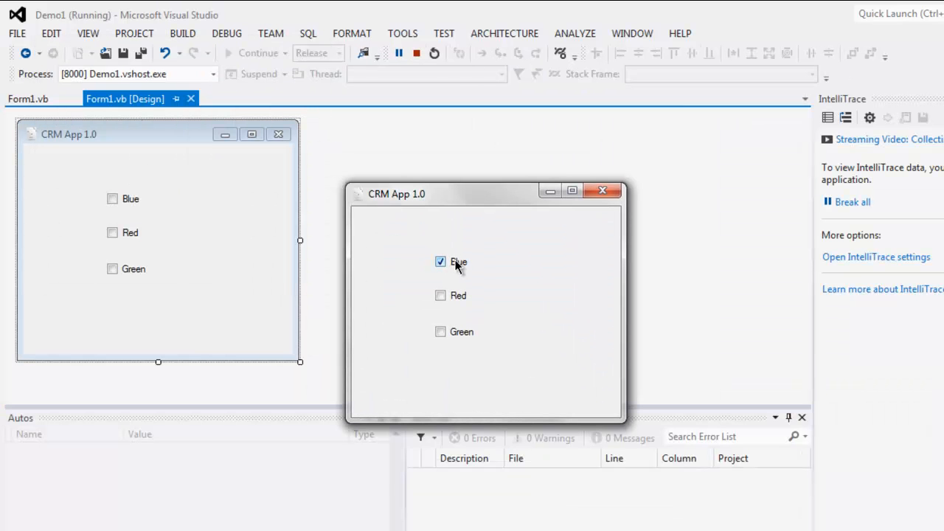
left_click(439, 261)
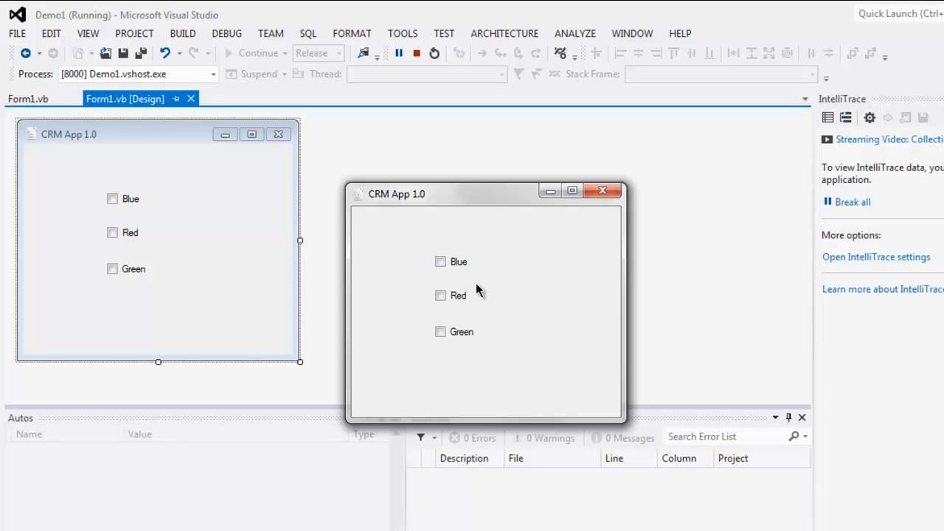
left_click(439, 295)
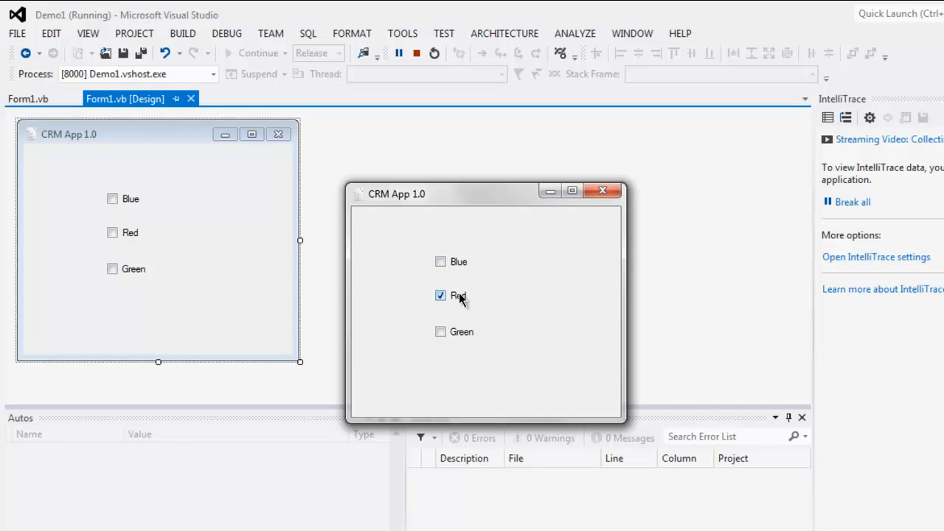
left_click(440, 295)
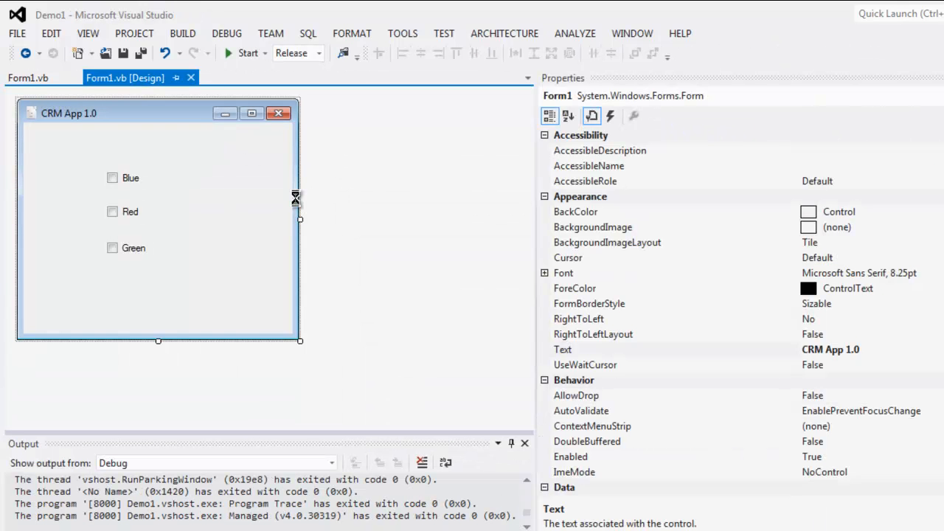
mouse_move(297, 203)
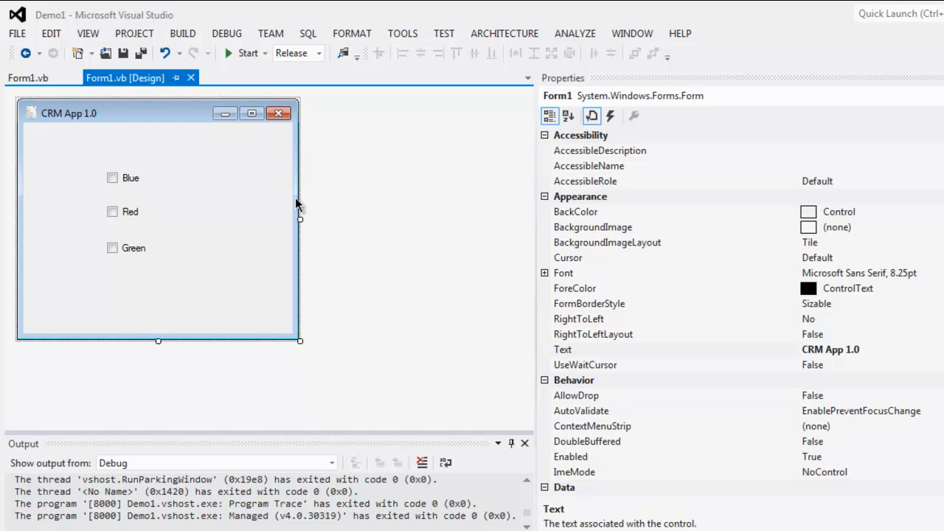
mouse_move(391, 200)
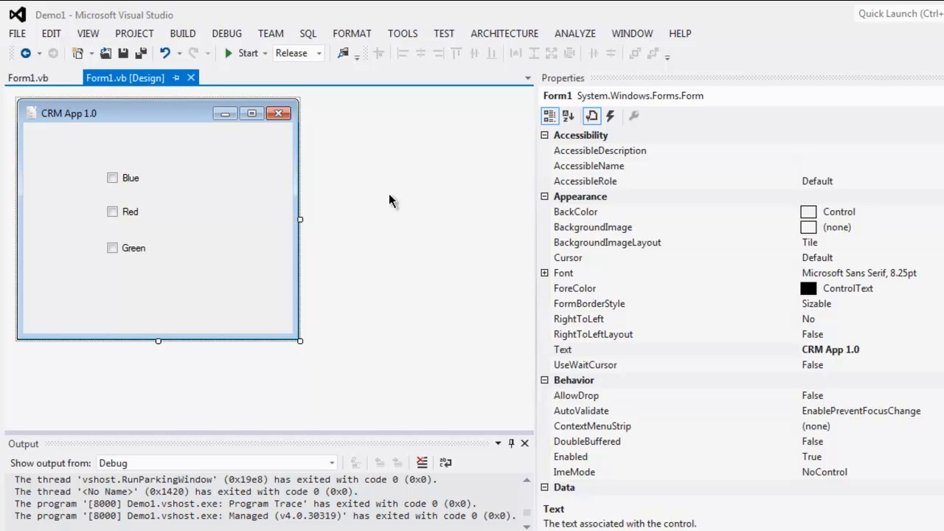
mouse_move(102, 224)
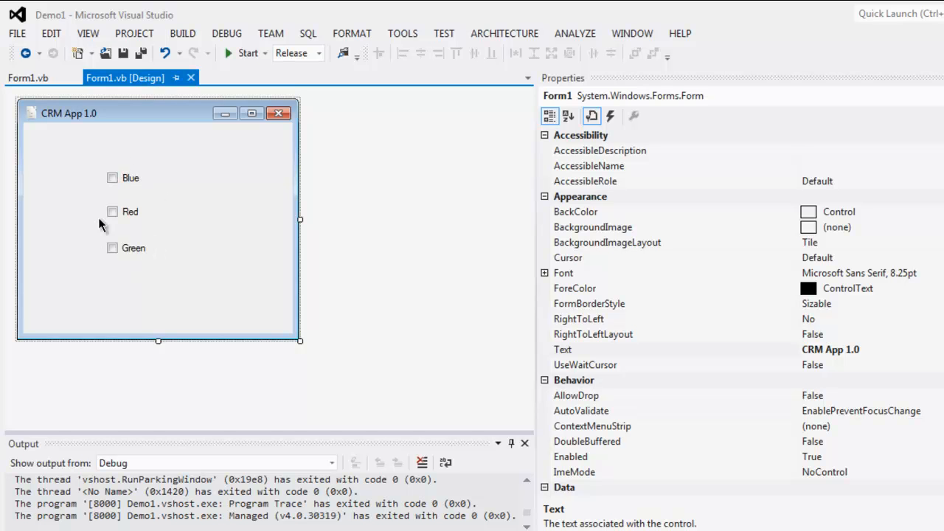
mouse_move(204, 233)
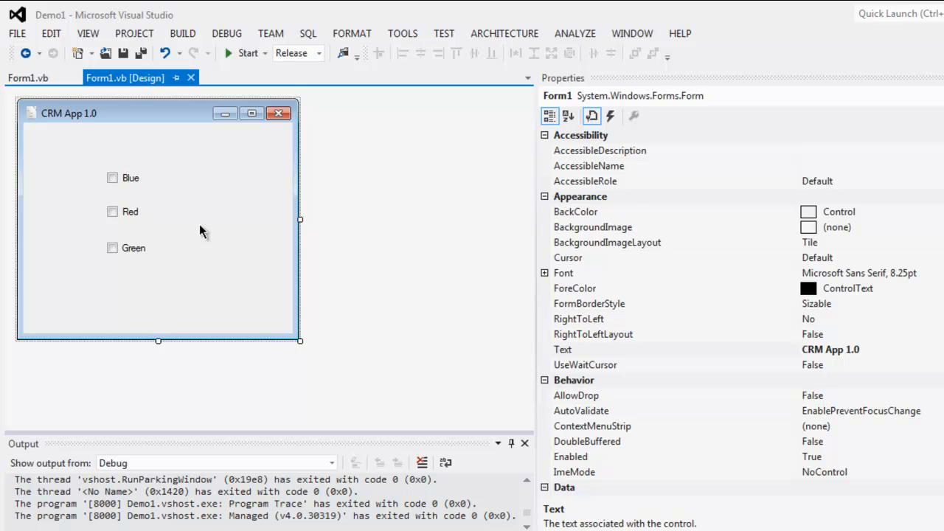
left_click(129, 177)
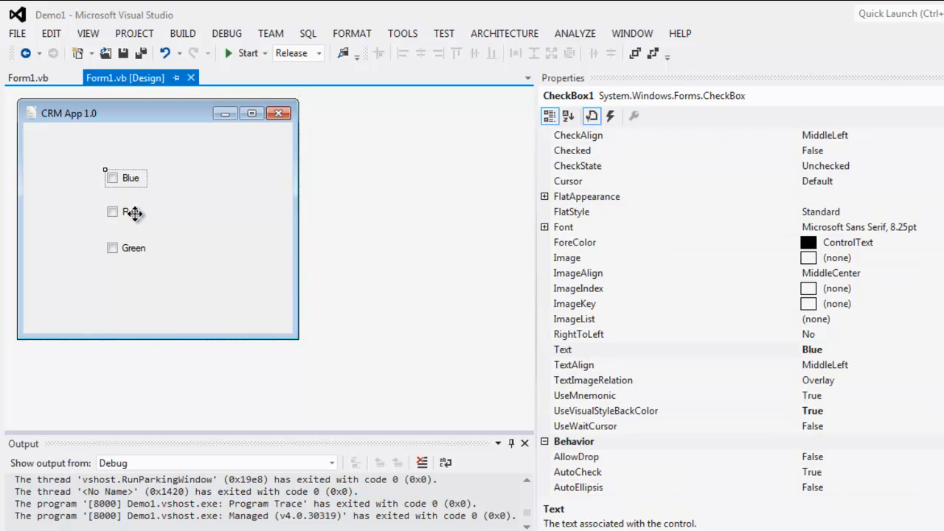
left_click(133, 248)
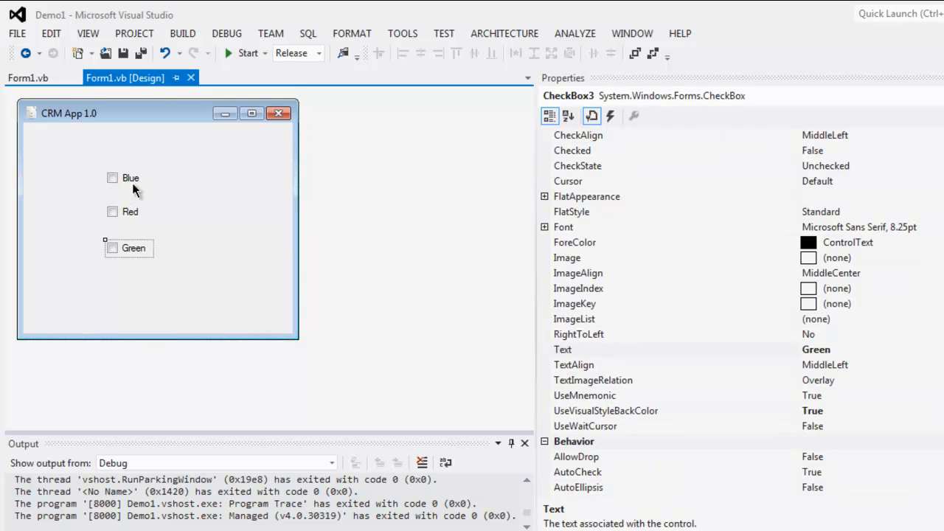
mouse_move(148, 244)
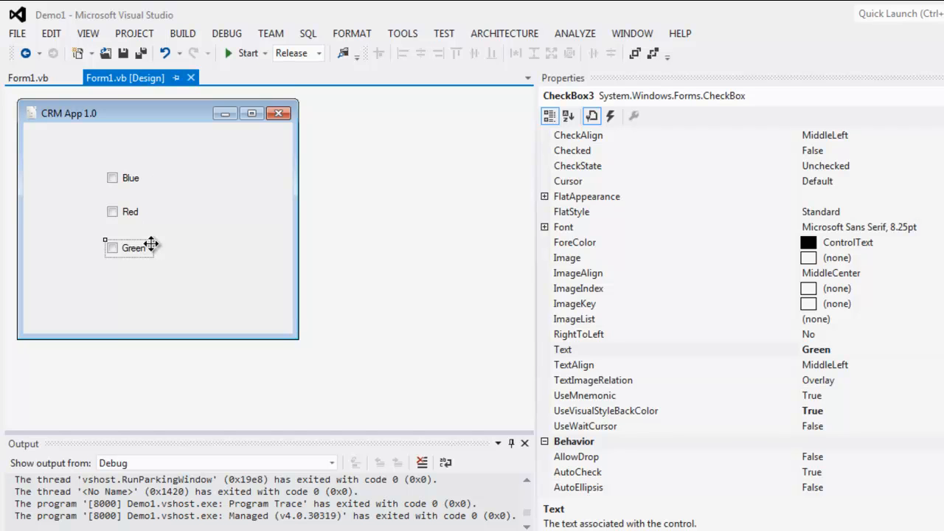